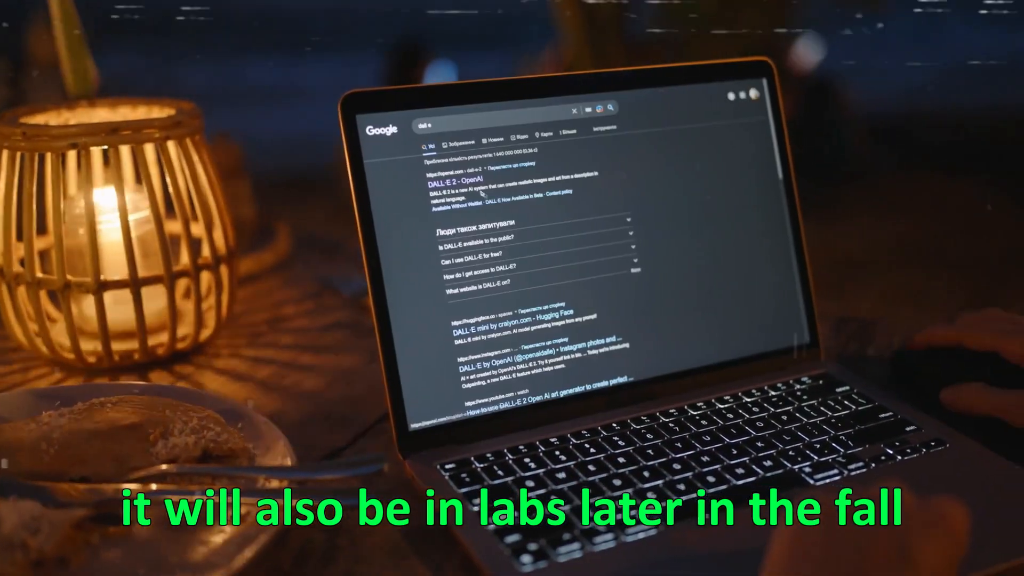
# Open OpenAI's DALL·E 2 page from the Google results and start typing 'Tell me a story abou'
pyautogui.click(450, 180)
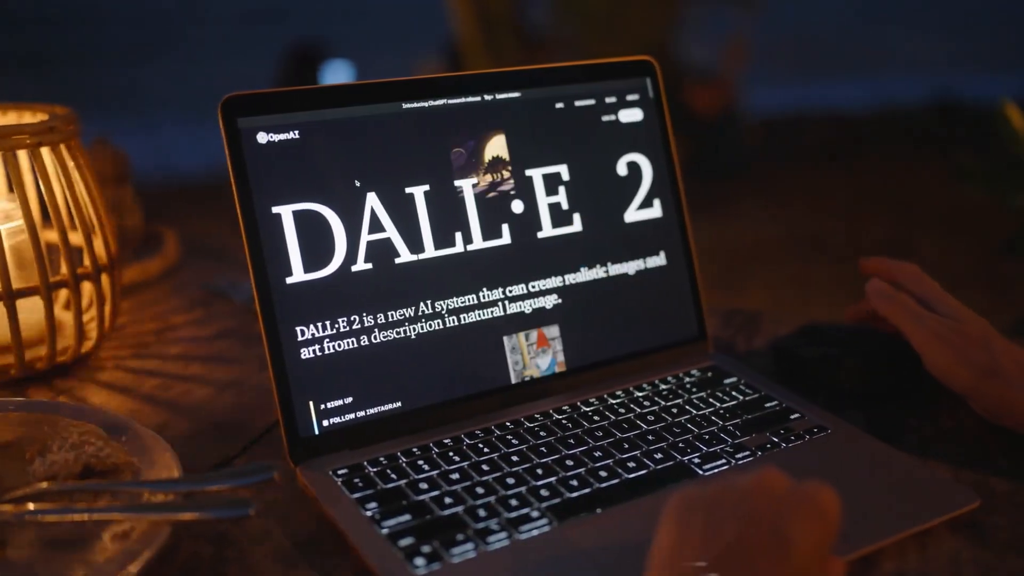
pyautogui.write('Tell me a story abou')
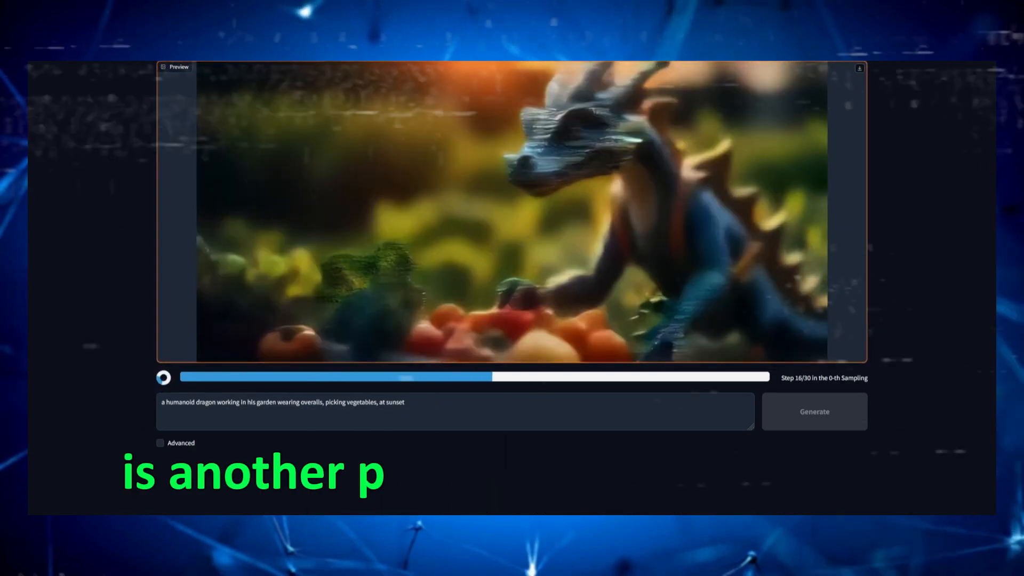
# Render the humanoid dragon picking vegetables in his garden at sunset in Stable Diffusion XL
pyautogui.click(160, 430)
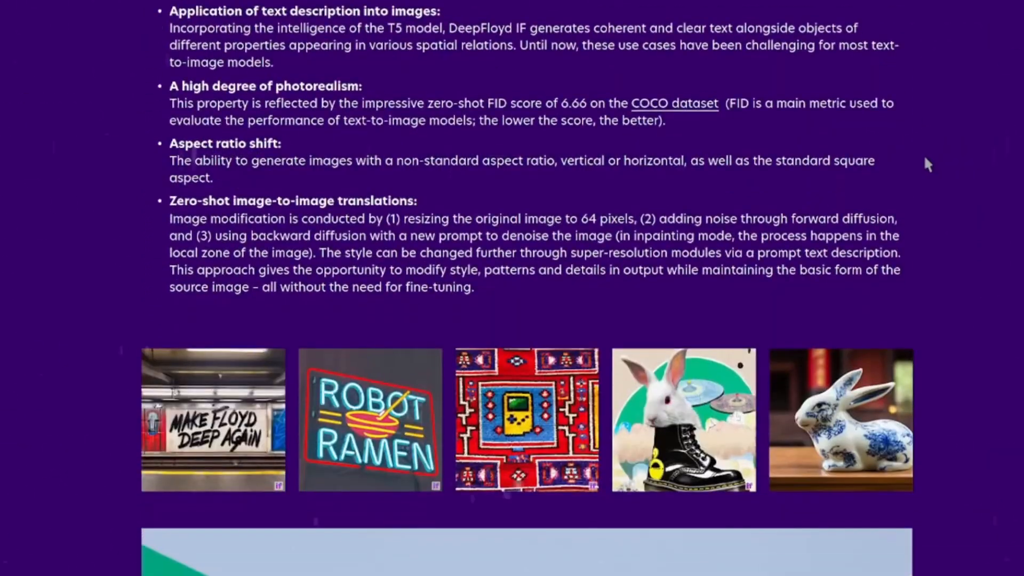
# Scroll the DeepFloyd IF page down to the sample image gallery with the paper-craft portrait
pyautogui.scroll(-3)
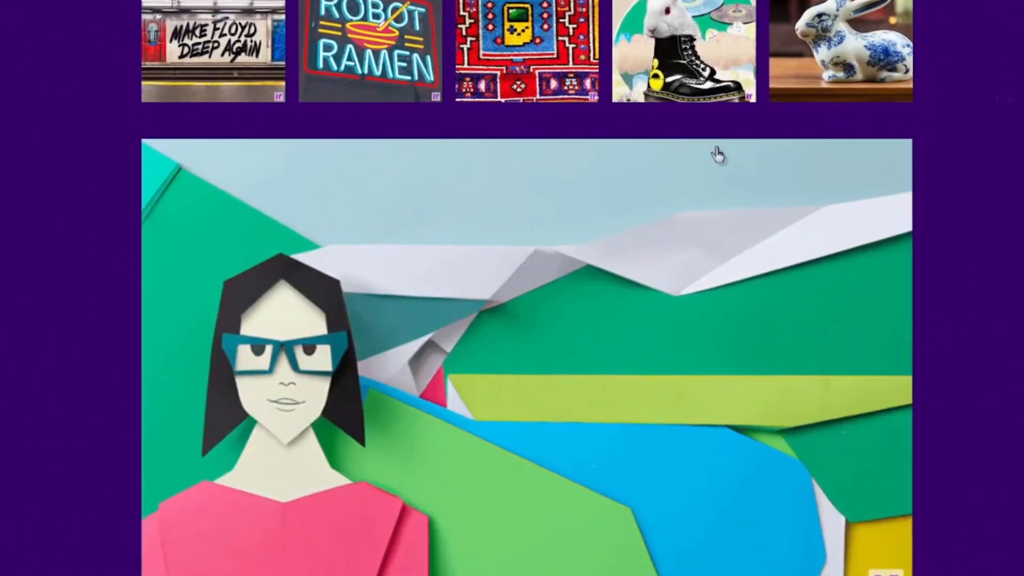
pyautogui.scroll(-3)
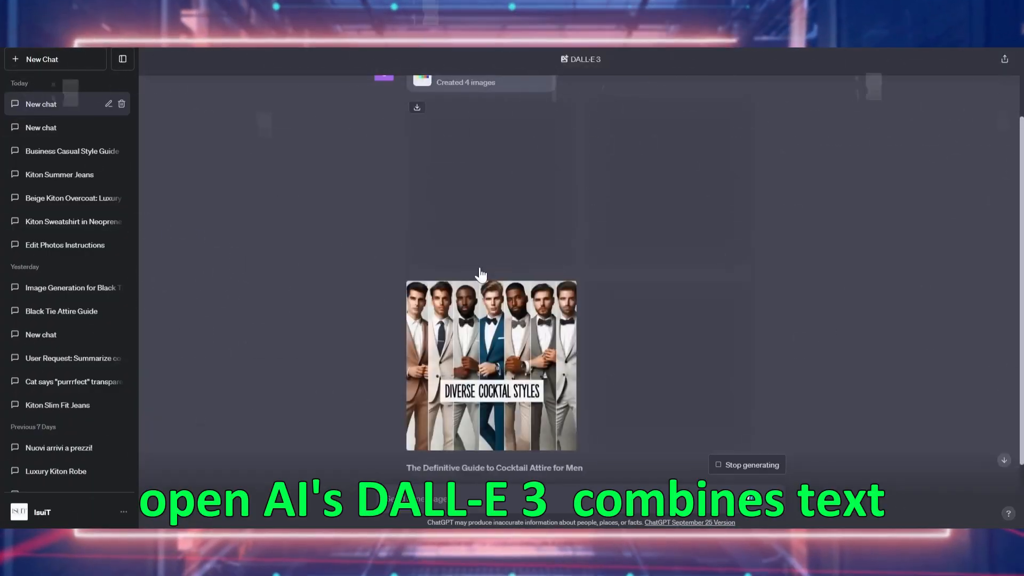
# View the cocktail accessories illustration full-size with its prompt, then continue down the chat
pyautogui.click(491, 365)
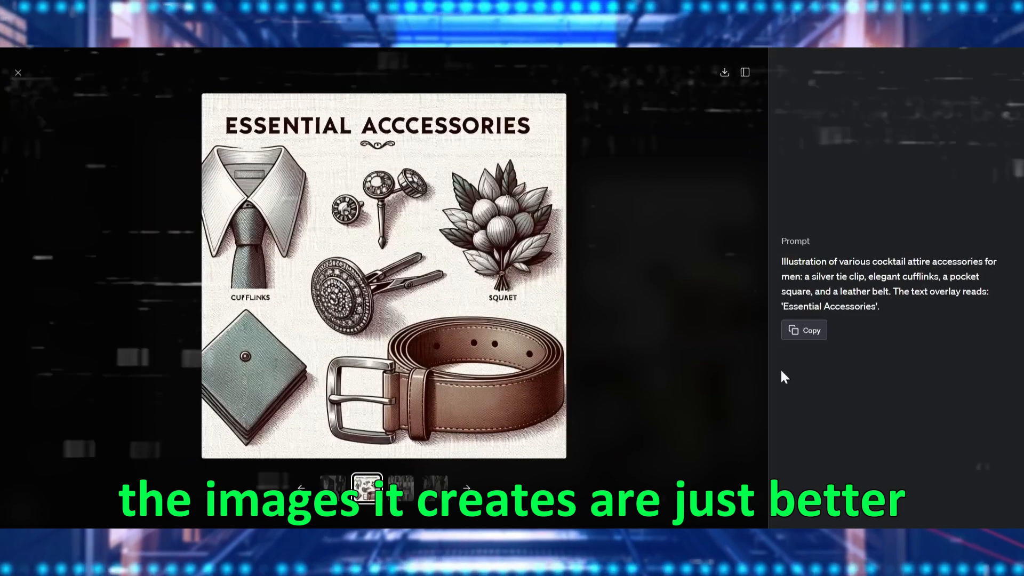
pyautogui.click(400, 488)
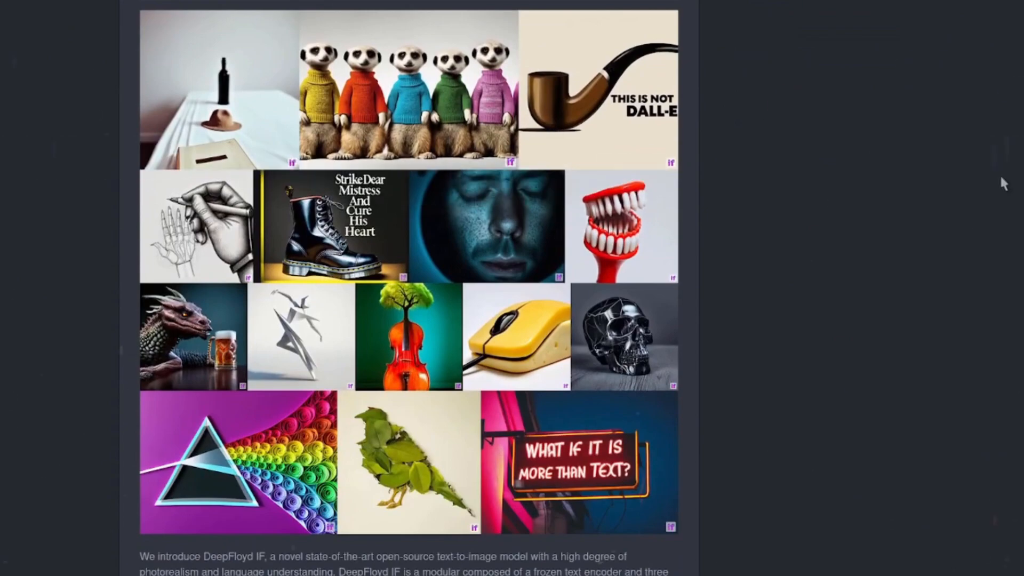
pyautogui.scroll(-3)
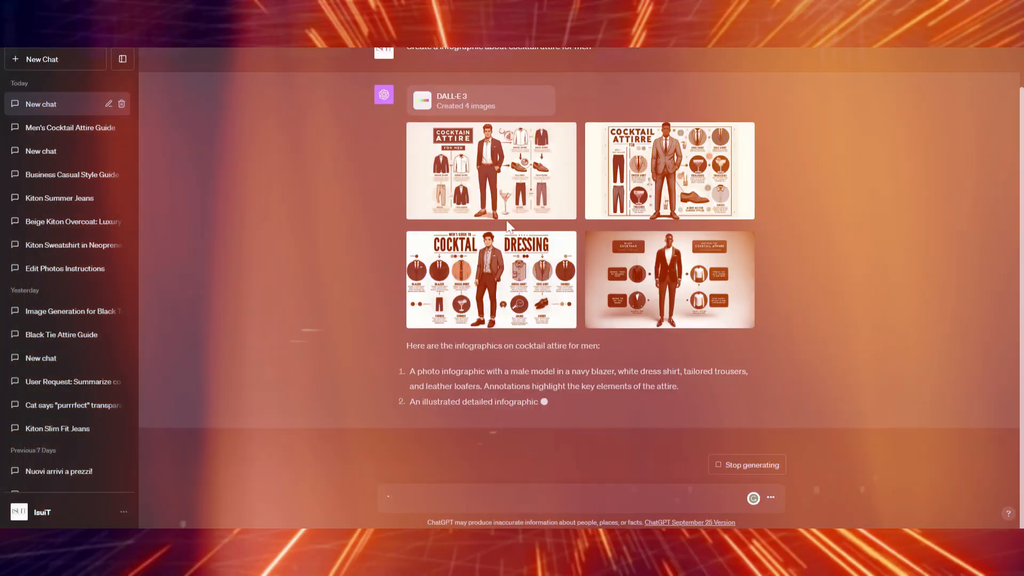
# View the cocktail attire infographics full-size, switching to the third 'Men's Guide to Cocktail Dressing'
pyautogui.click(491, 171)
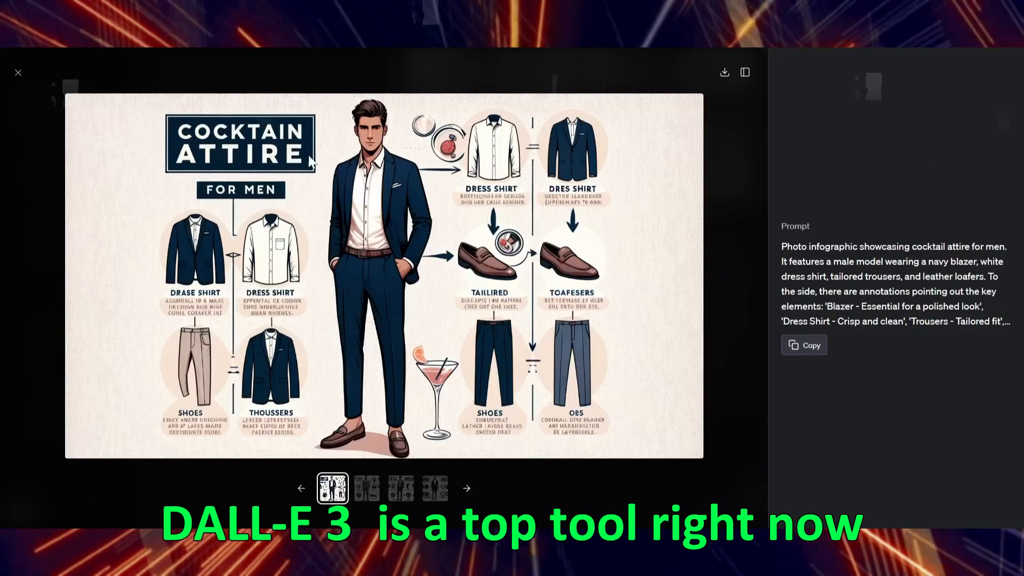
pyautogui.click(401, 488)
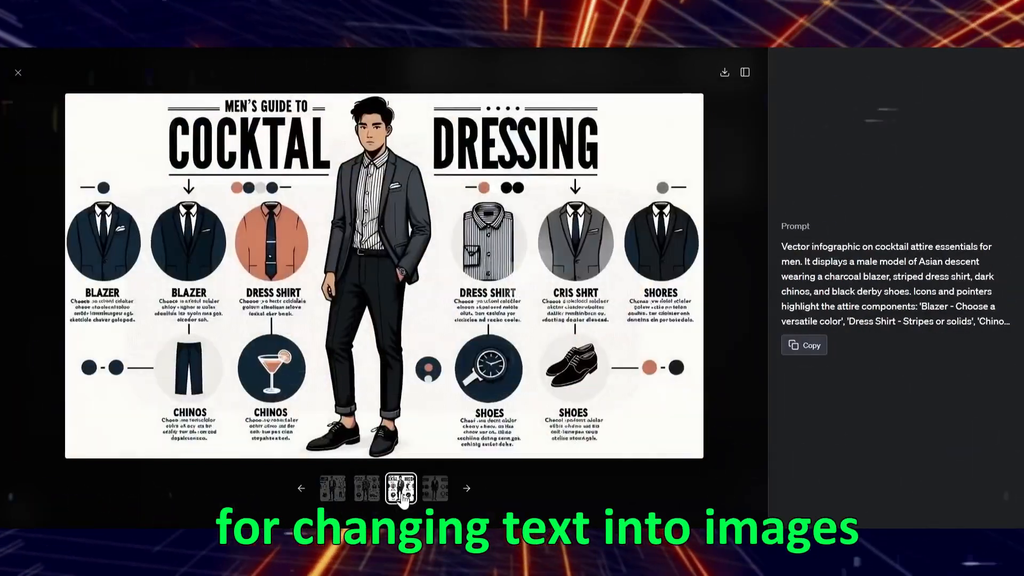